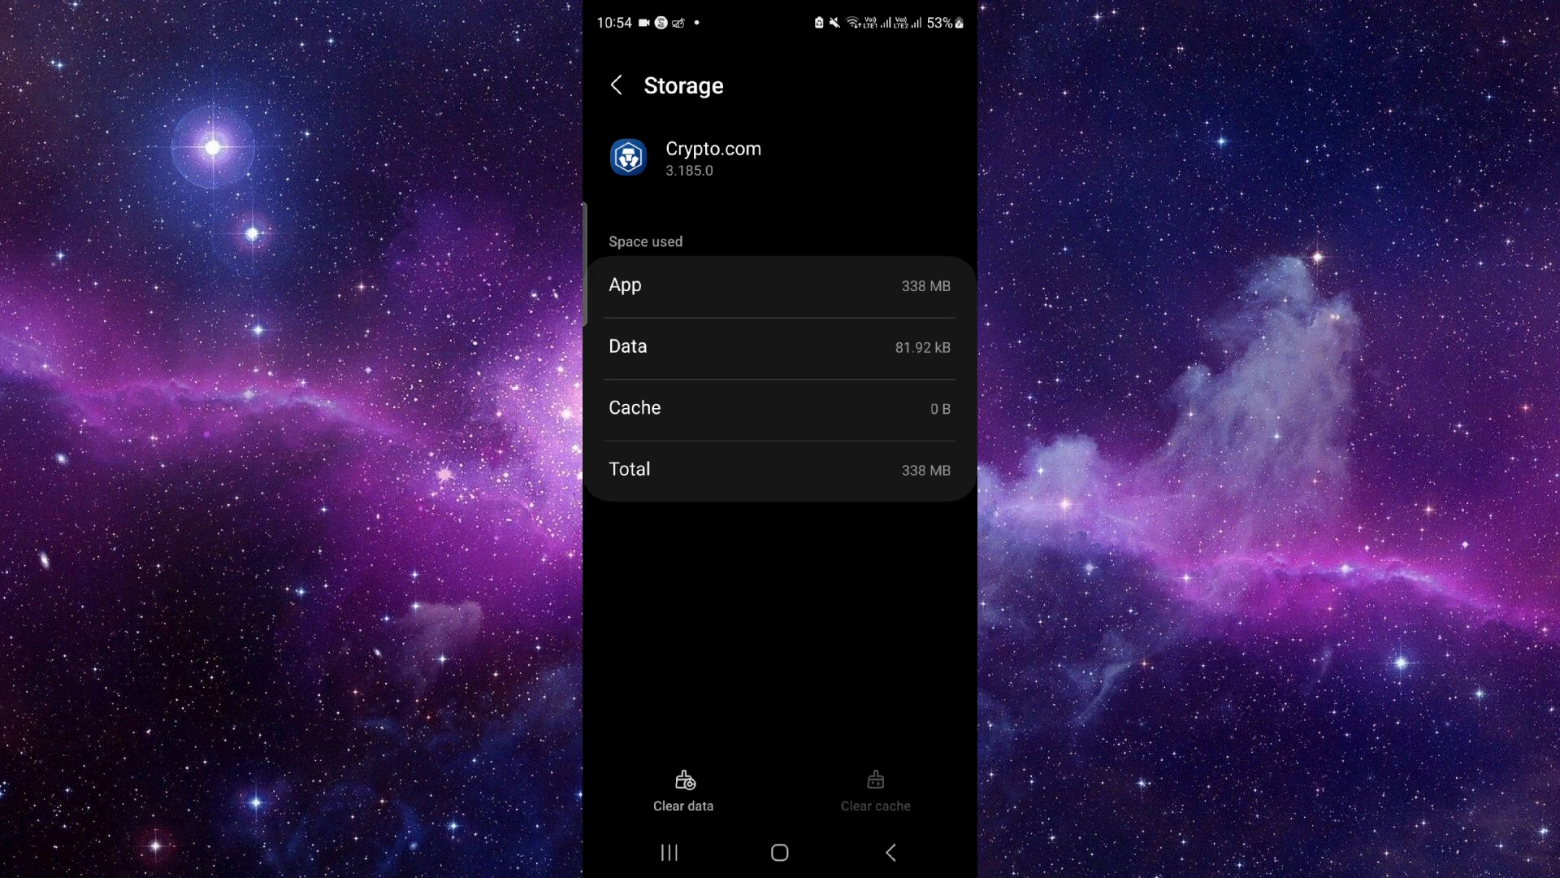
Clear Crypto.com's stored app data from its Storage screen
left_click(683, 789)
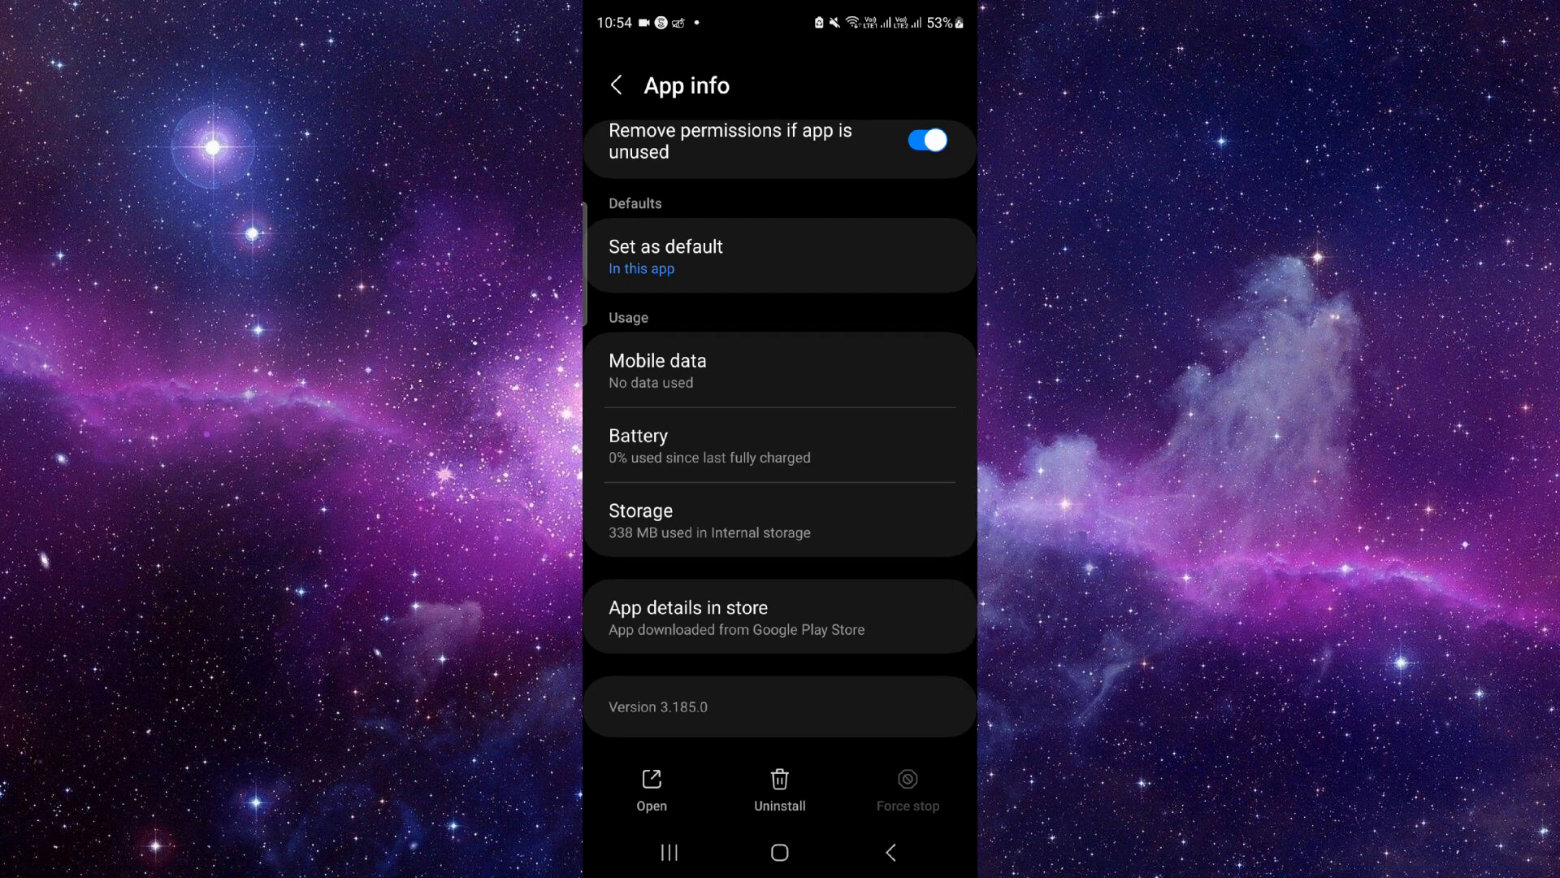
Open Crypto.com's Google Play listing via 'App details in store'
left_click(687, 616)
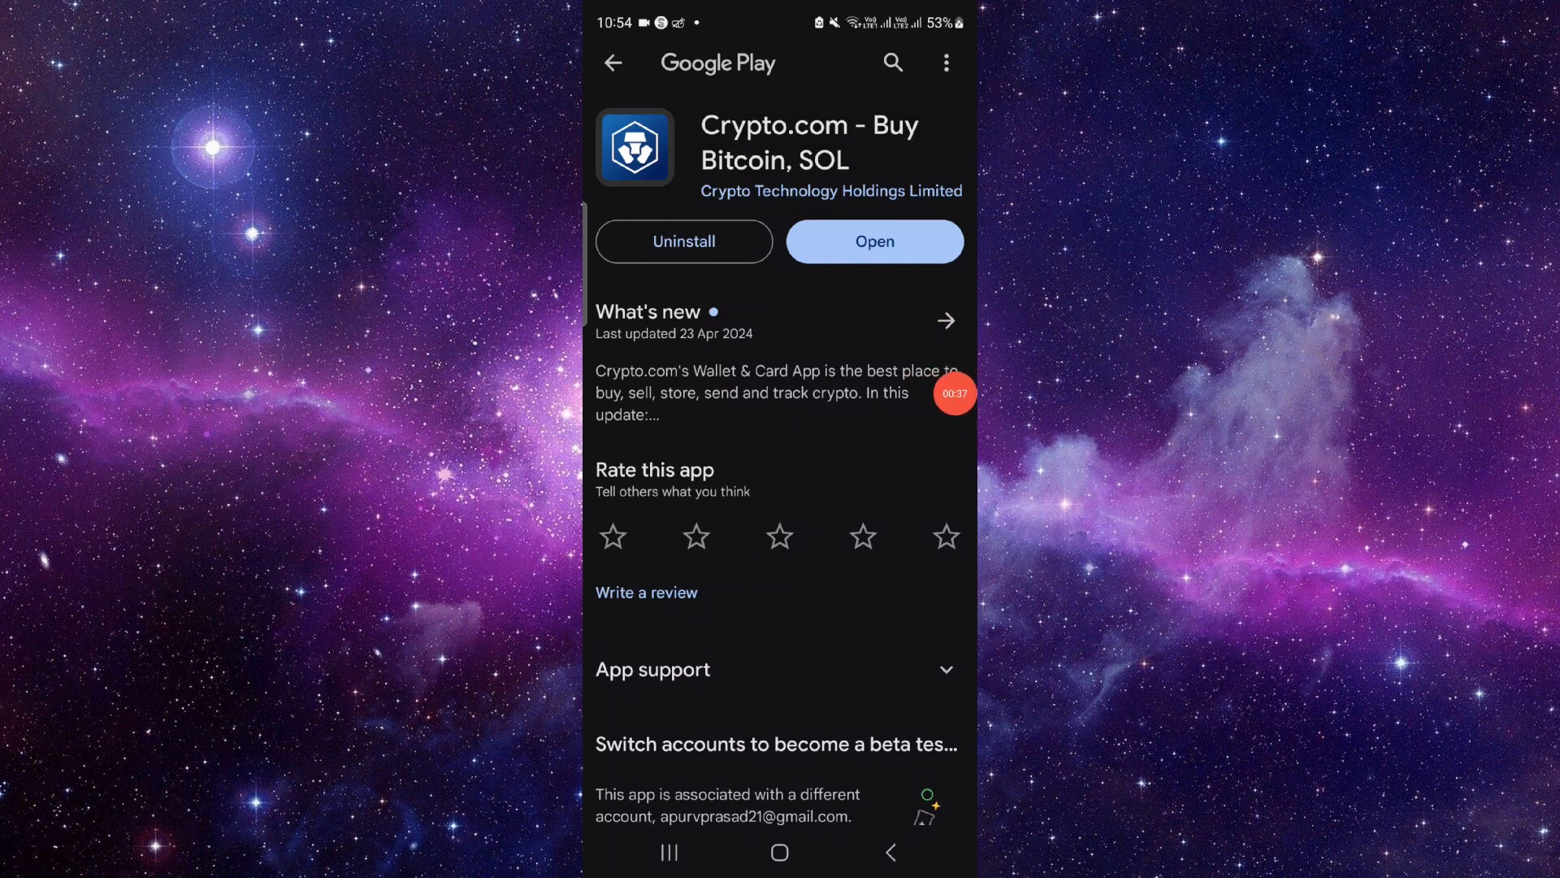
Uninstall Crypto.com from its Play Store listing and confirm the removal
left_click(684, 240)
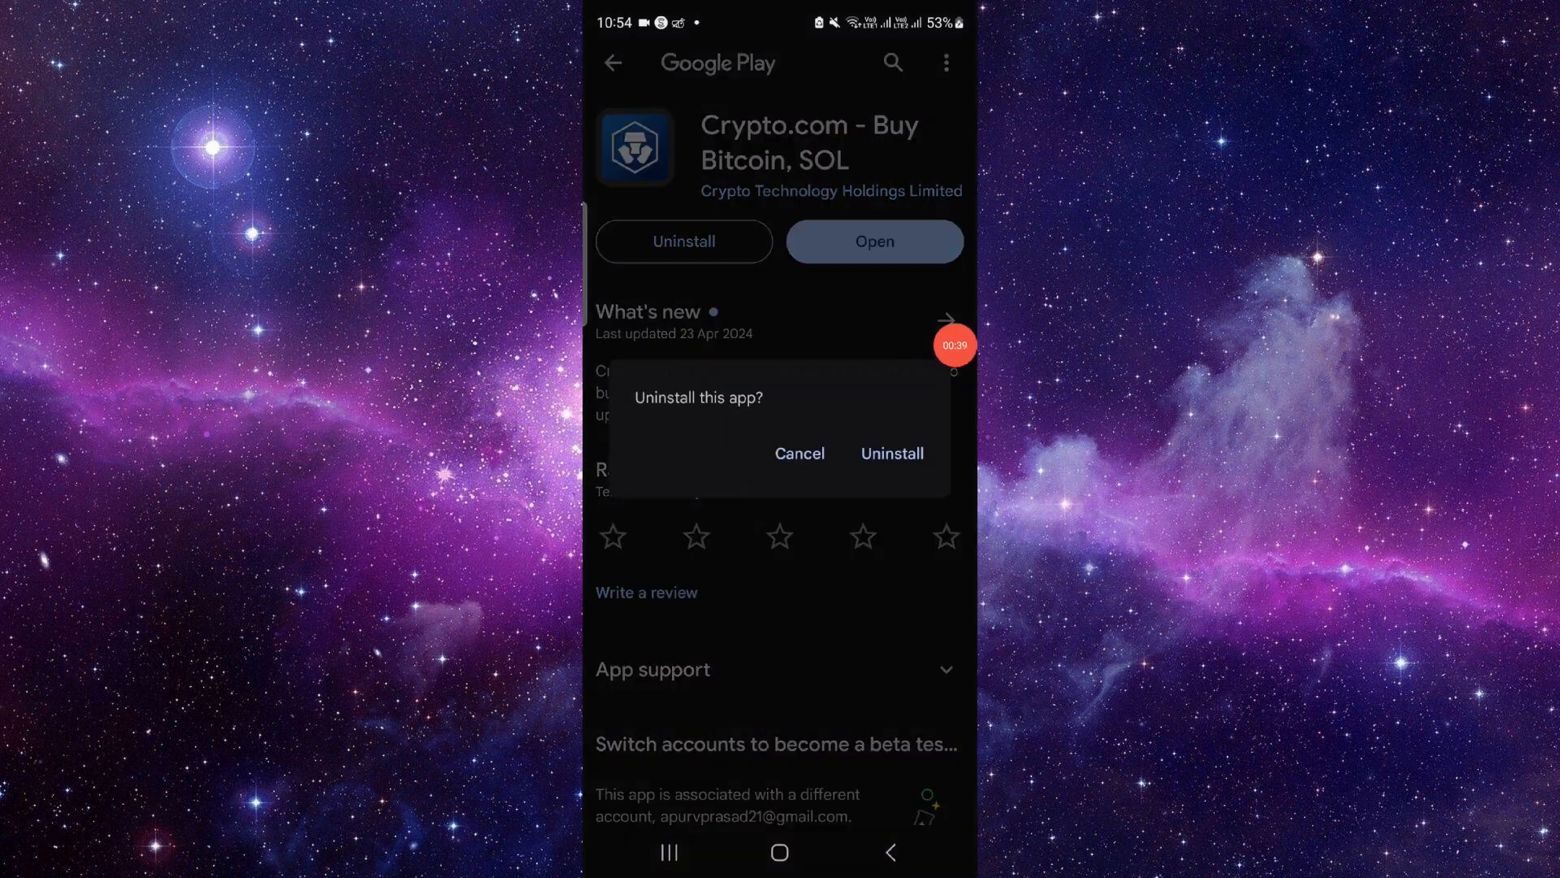
left_click(799, 452)
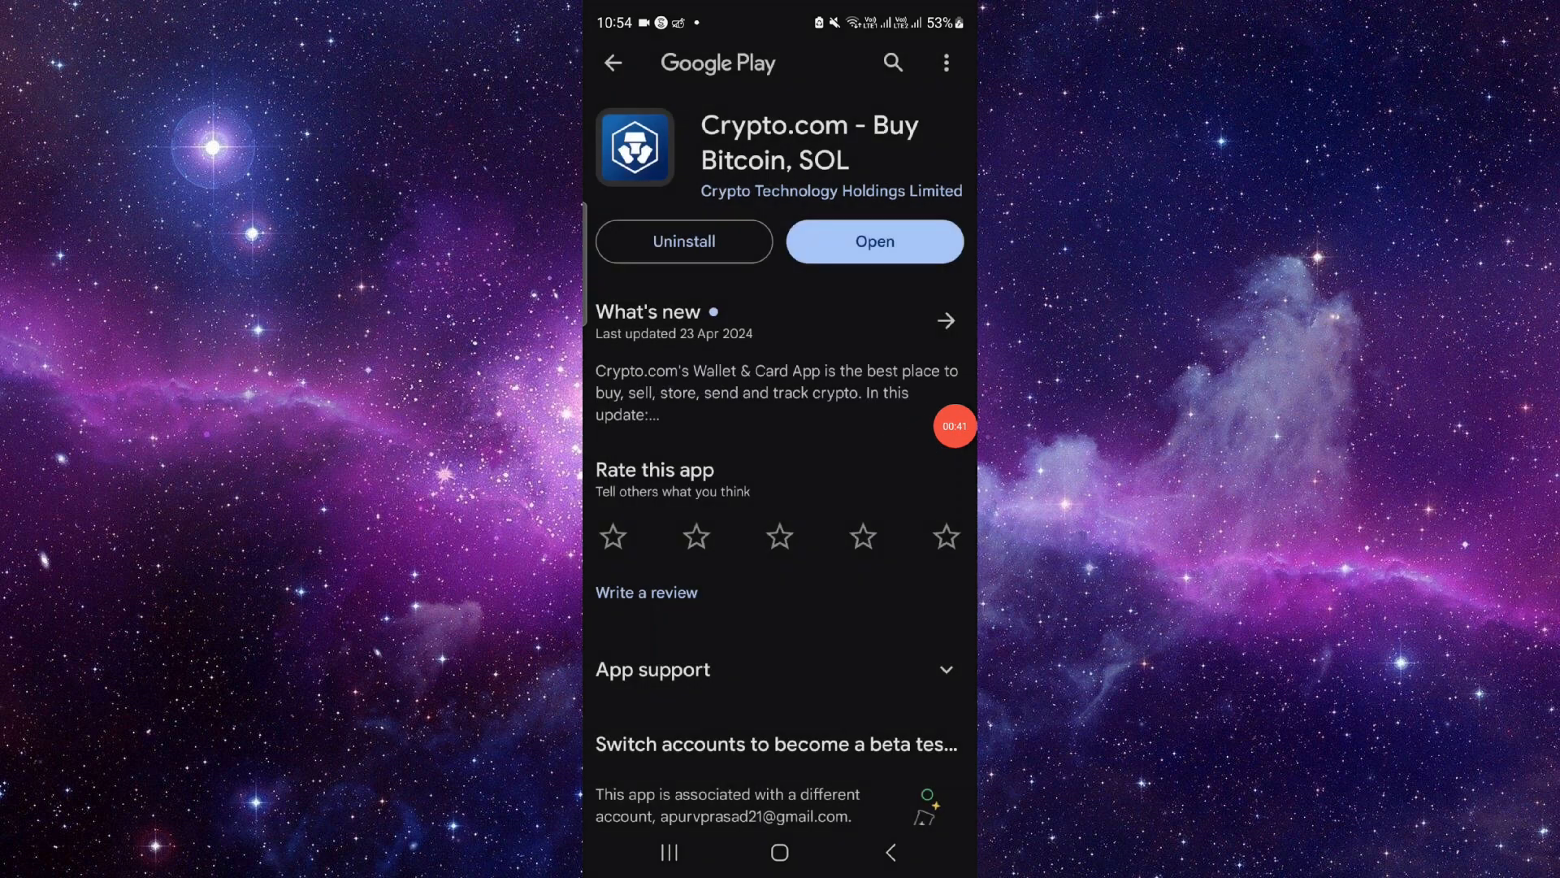